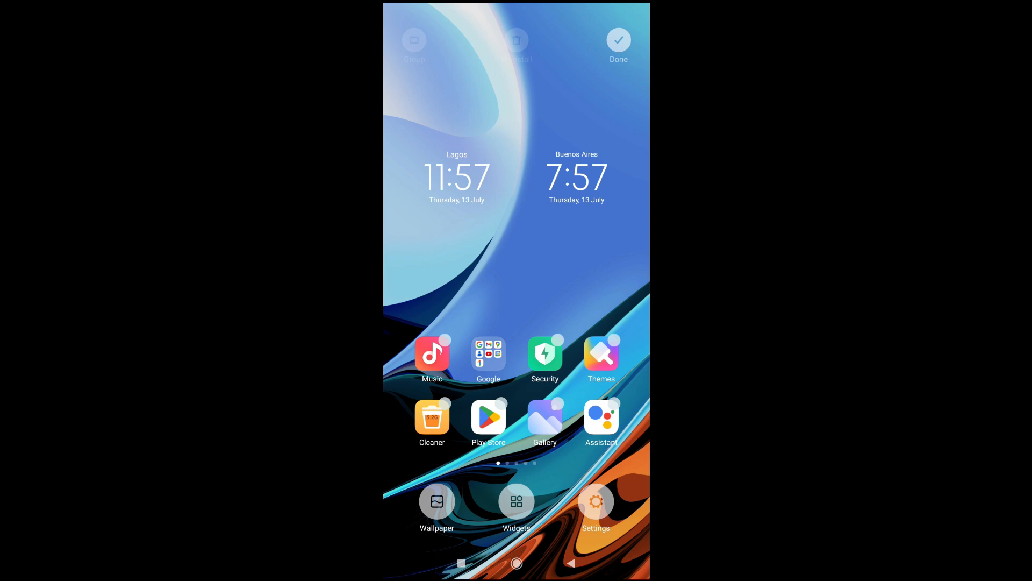
- Clear all recent apps (YouTube, WhatsApp and the rest) from the recents screen, returning home
click(461, 562)
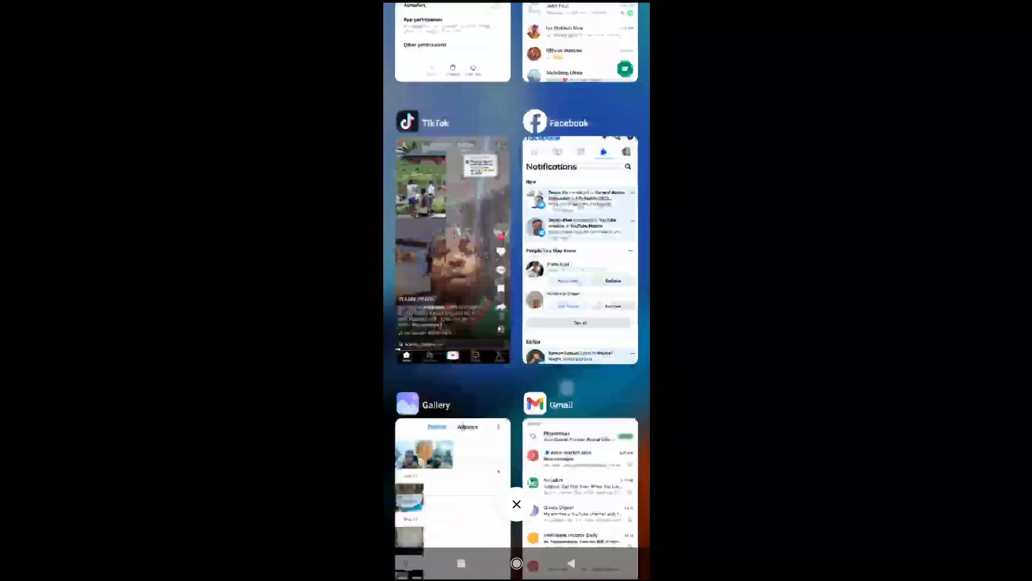
scroll(down, 3)
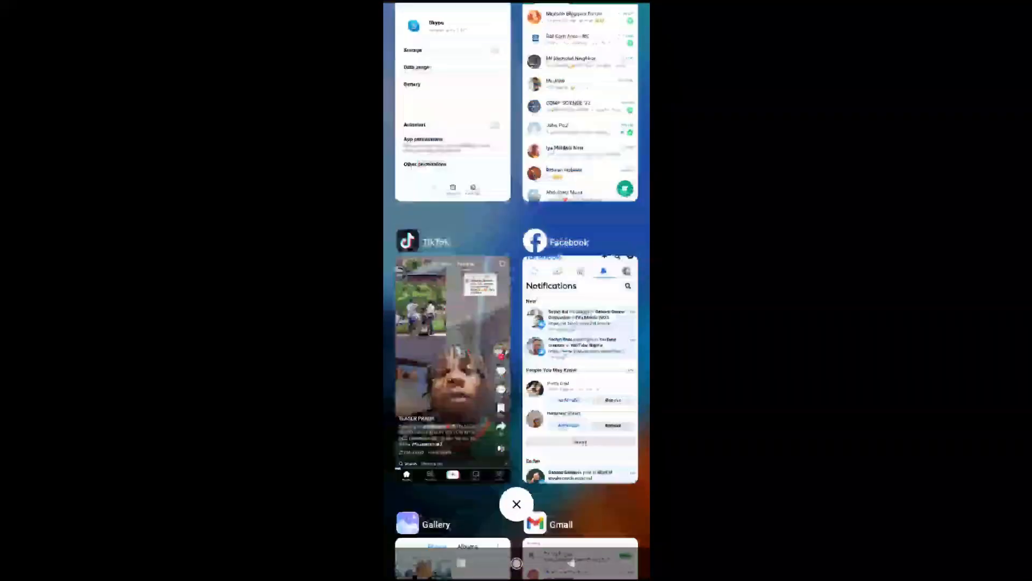
scroll(down, 3)
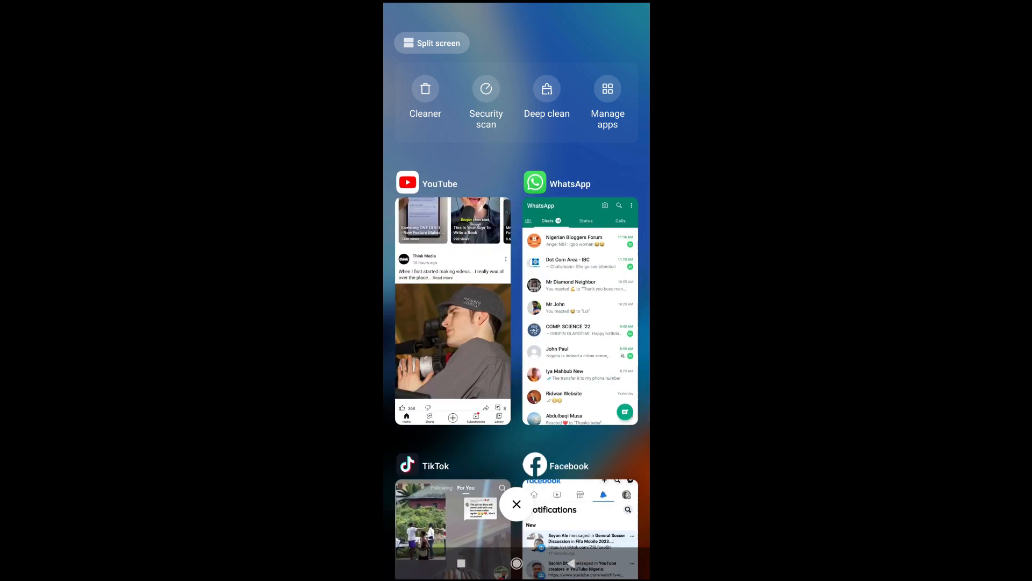
click(516, 563)
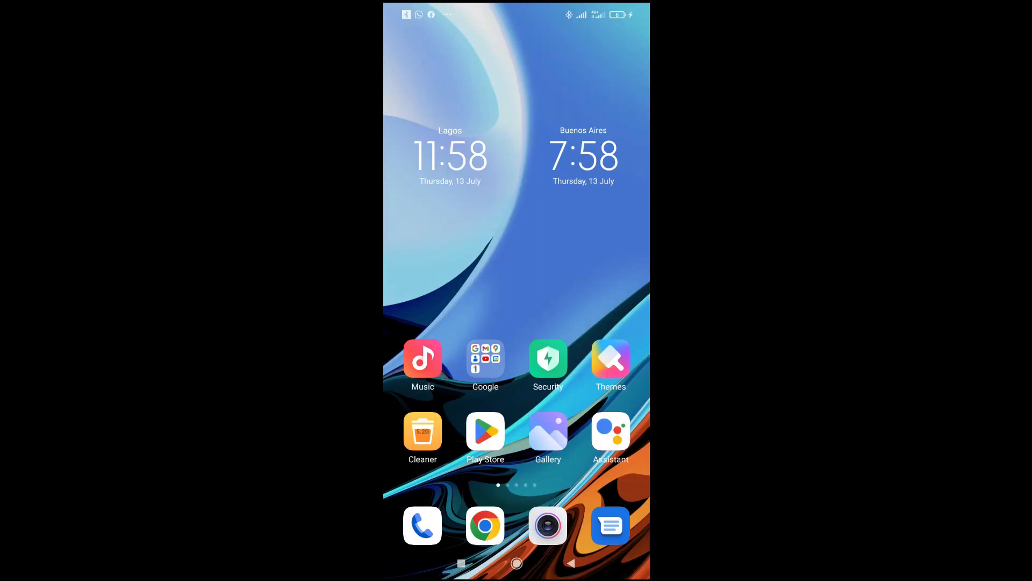